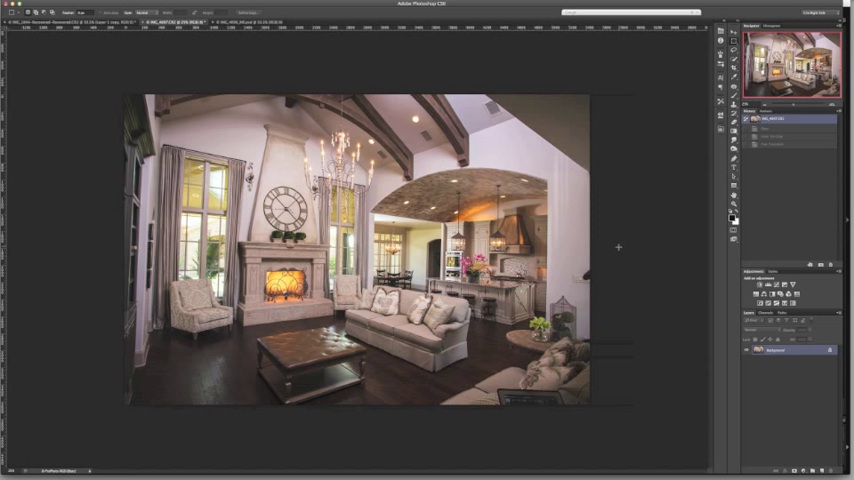
mouse_move(620, 250)
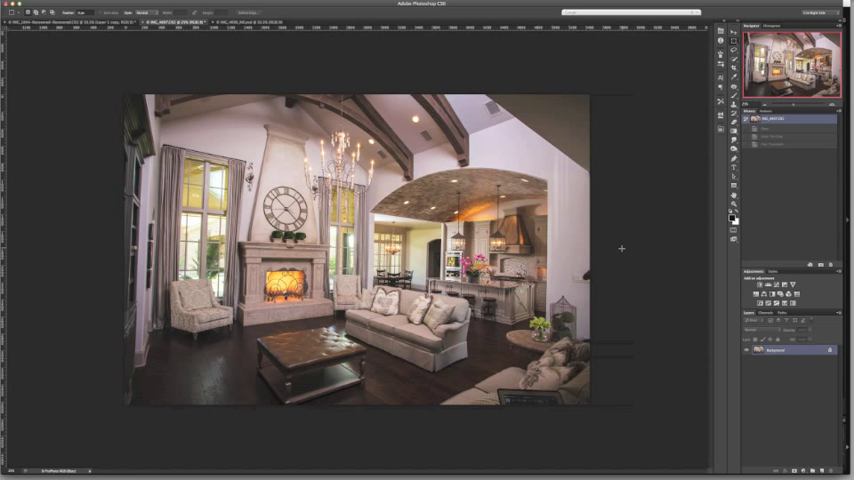
mouse_move(632, 236)
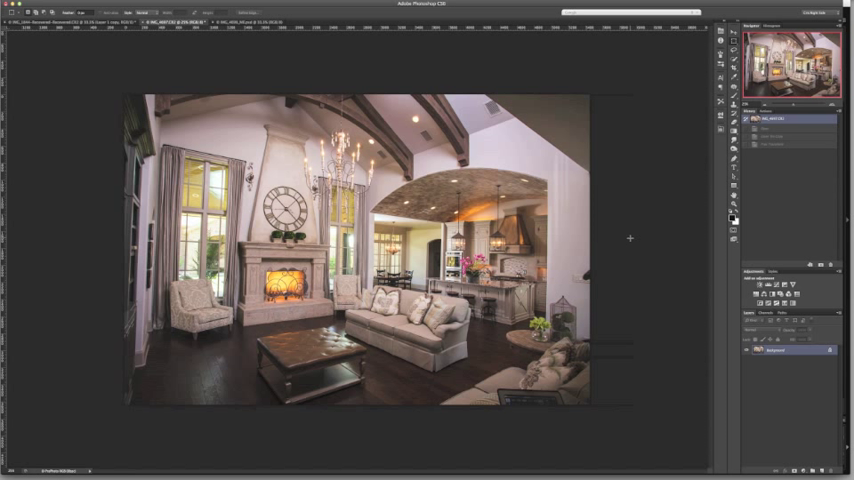
mouse_move(110, 180)
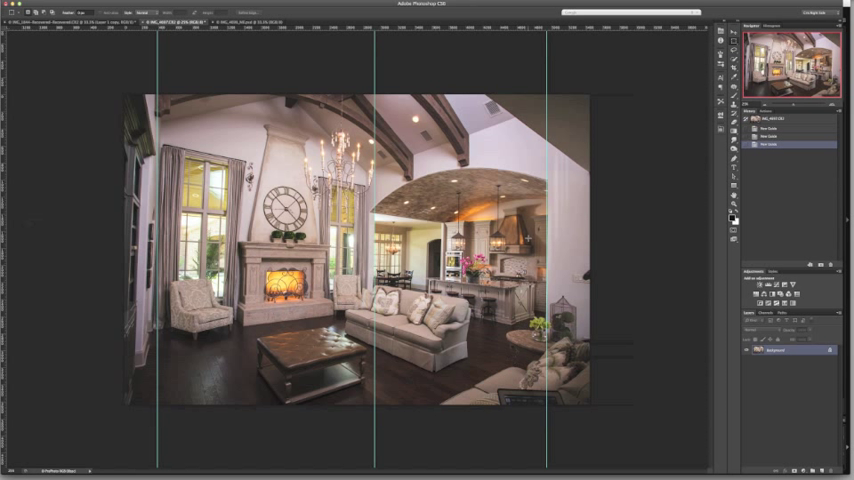
- Duplicate the background layer with Cmd+J before adding the vertical guides
key(cmd+j)
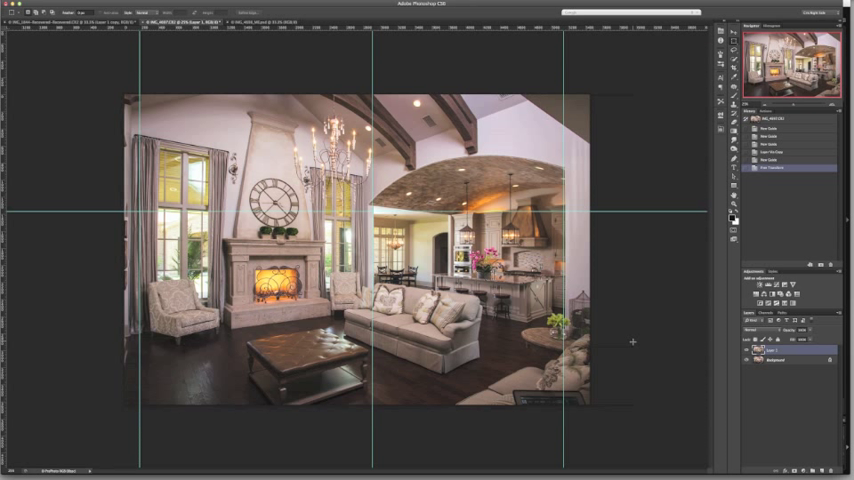
mouse_move(620, 298)
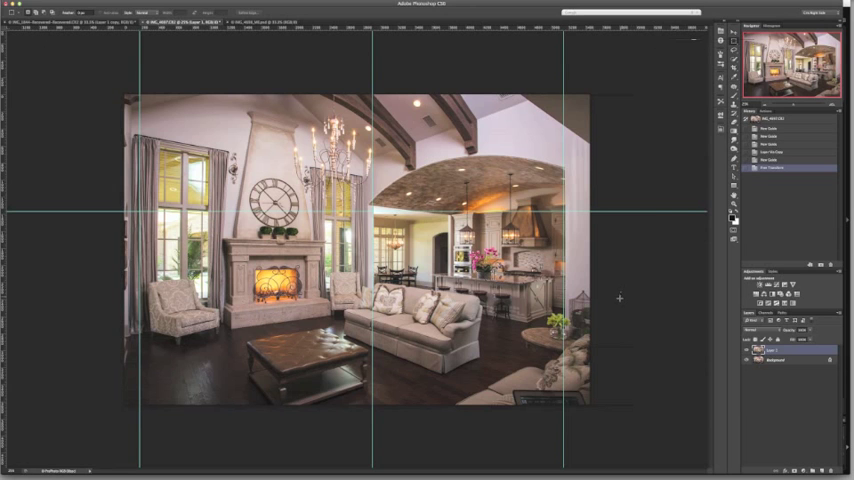